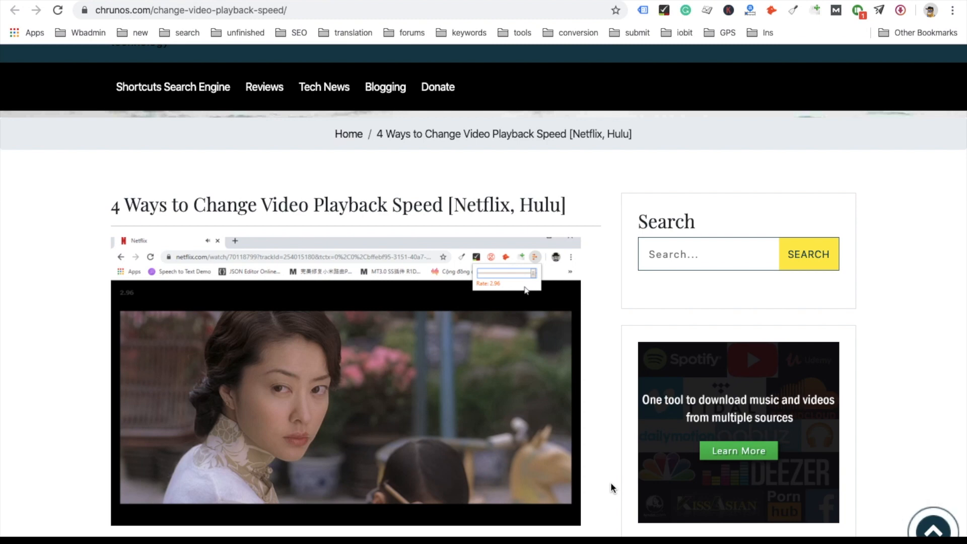
mouse_move(500, 435)
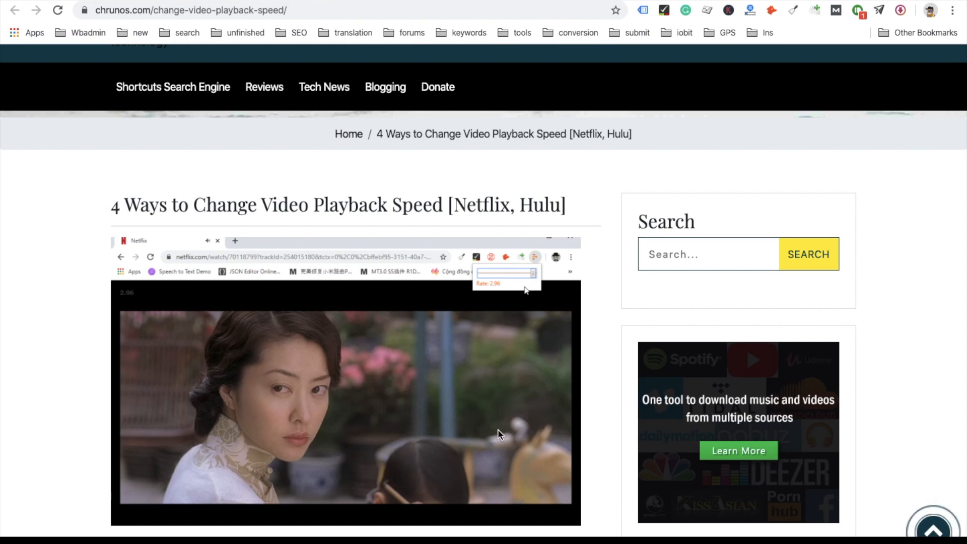
Step: Scroll the Chrunos article to the 'Change Playback Speed with Developer Tools' section
scroll(down, 3)
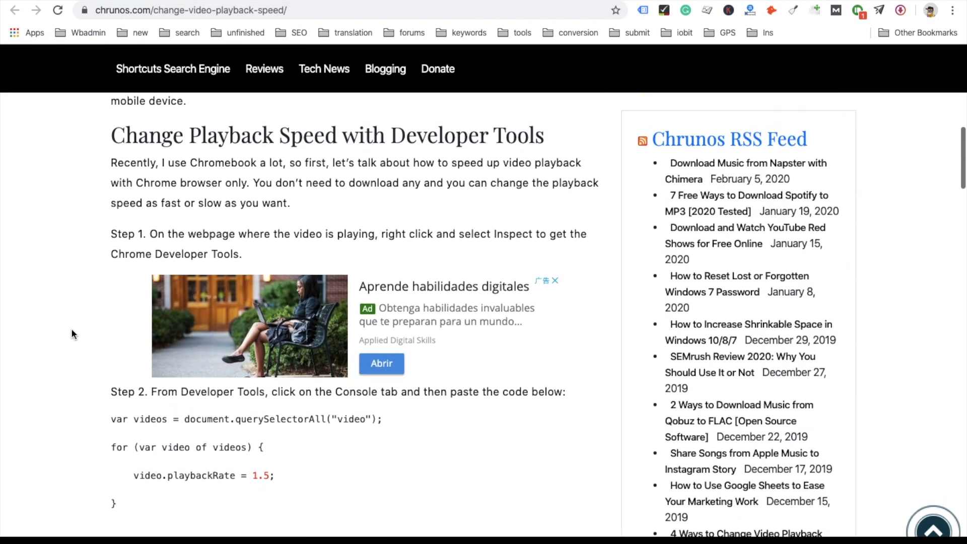
scroll(down, 3)
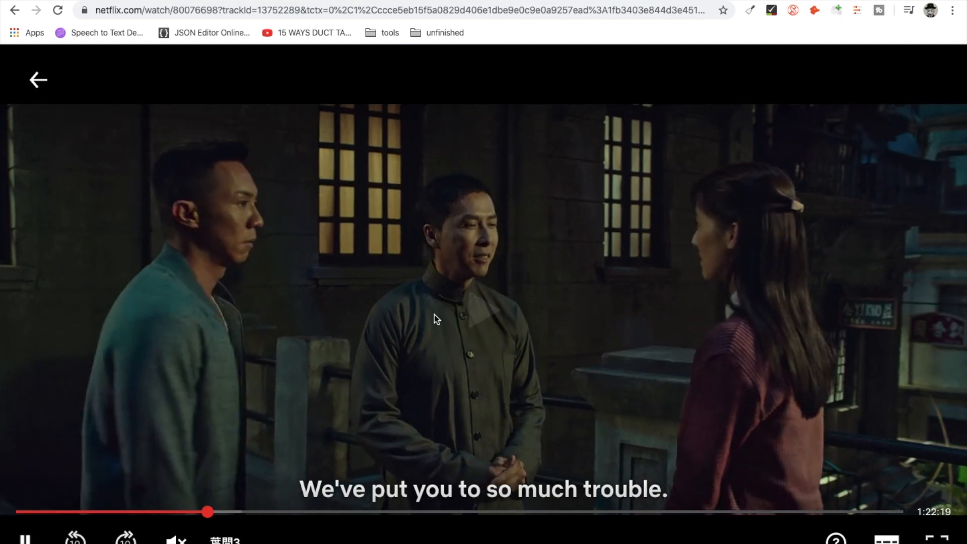
mouse_move(953, 10)
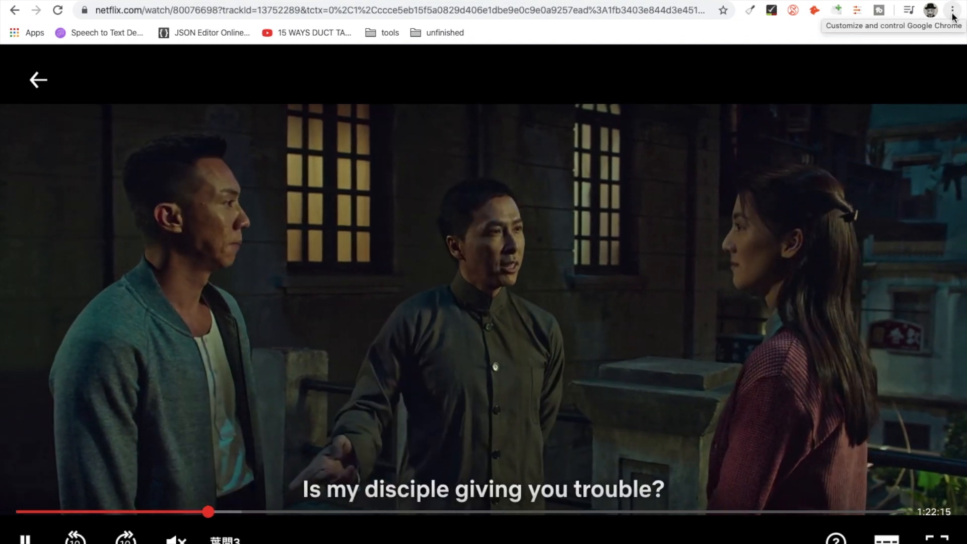
Step: Open Chrome's main menu over the playing Netflix movie to reach More Tools
click(952, 11)
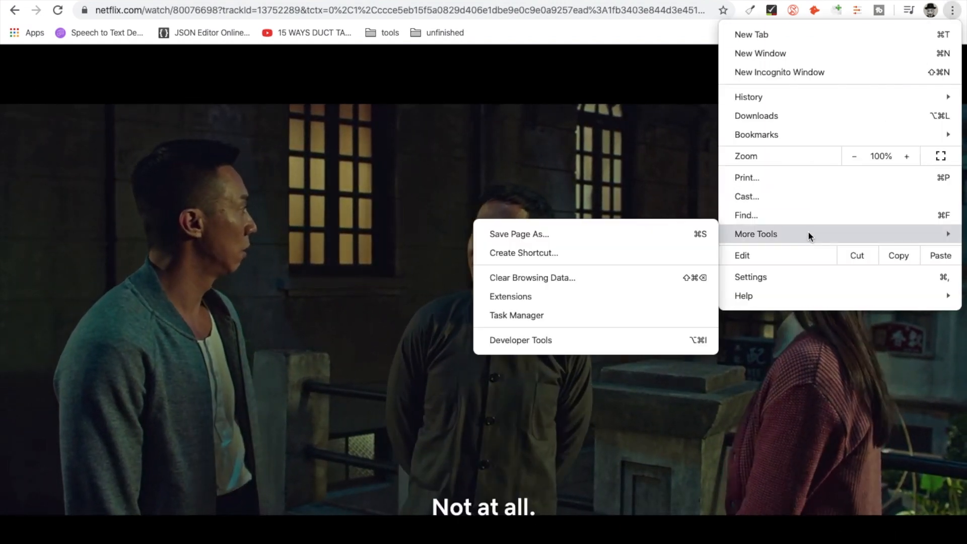
mouse_move(595, 340)
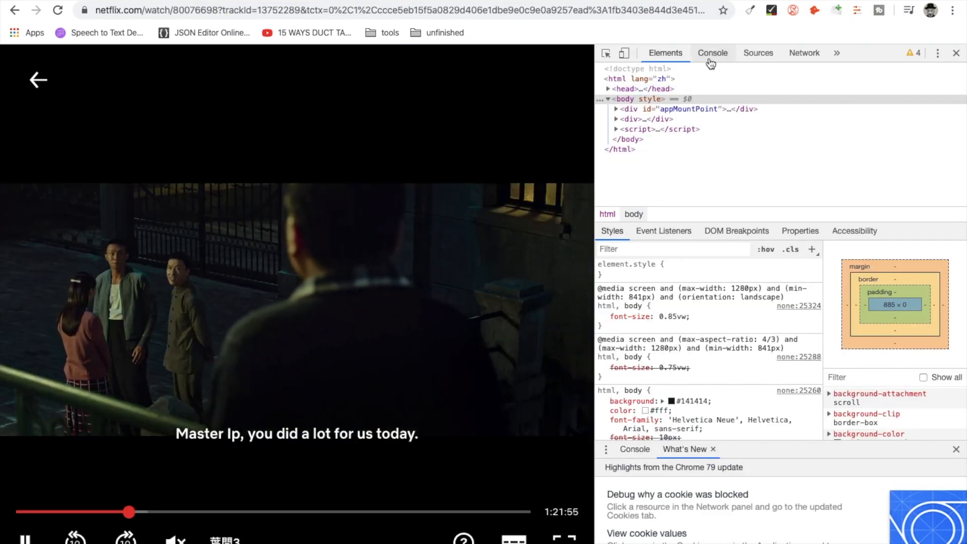
Step: Copy the article's playbackRate 1.5 script into the Netflix page console and run it
click(712, 53)
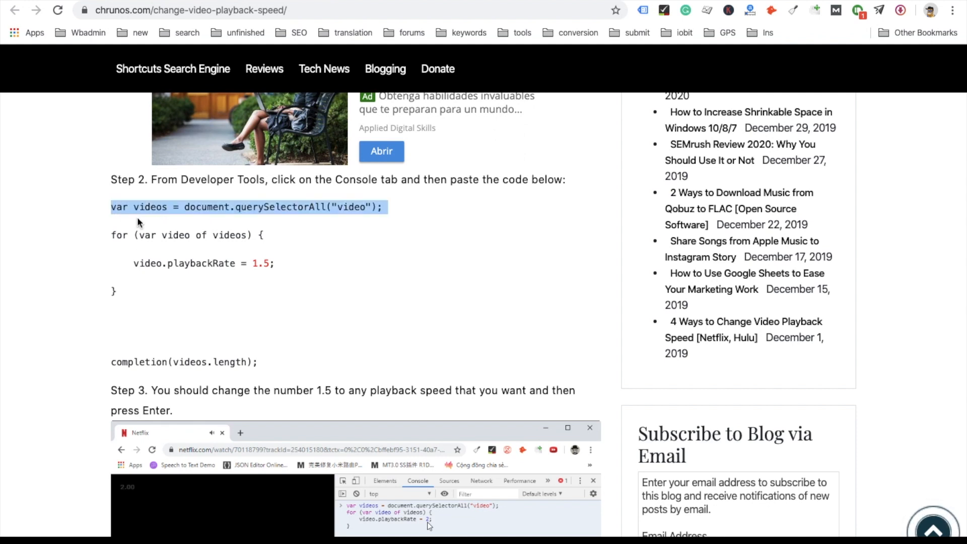
drag(138, 222, 263, 371)
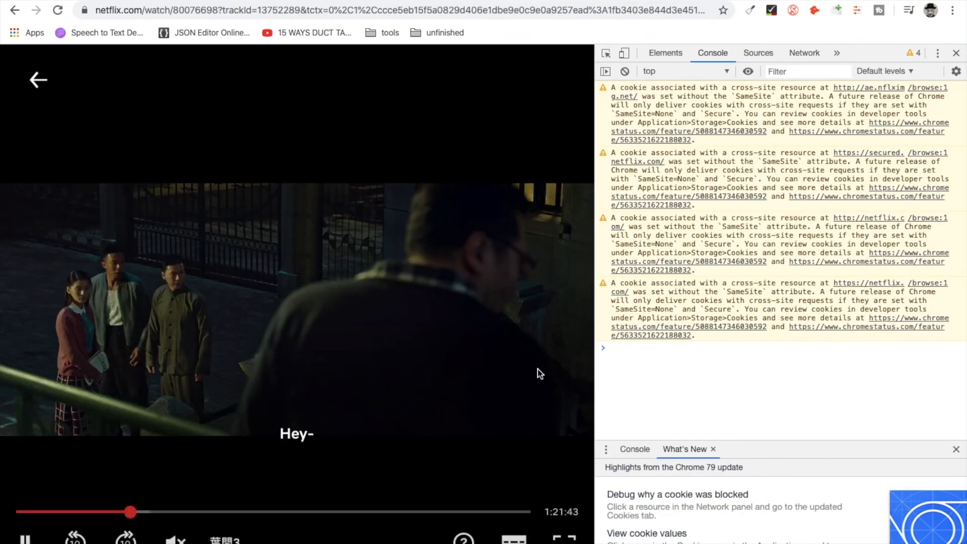
text(var videos = document.querySelectorAll("video"); for (var video of videos) { video.playbackRate = 1.5; })
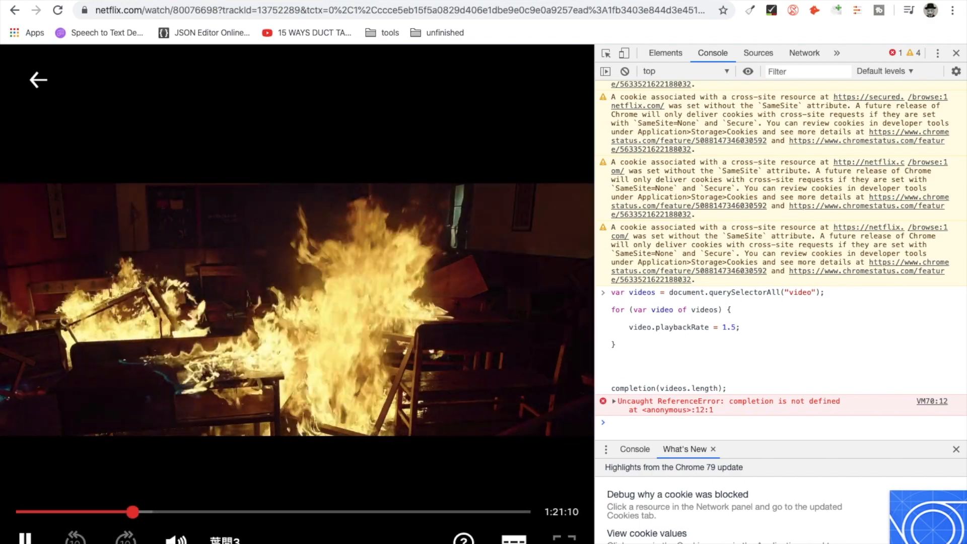
Step: Rerun the console speed script with the playback rate changed to 3
click(24, 538)
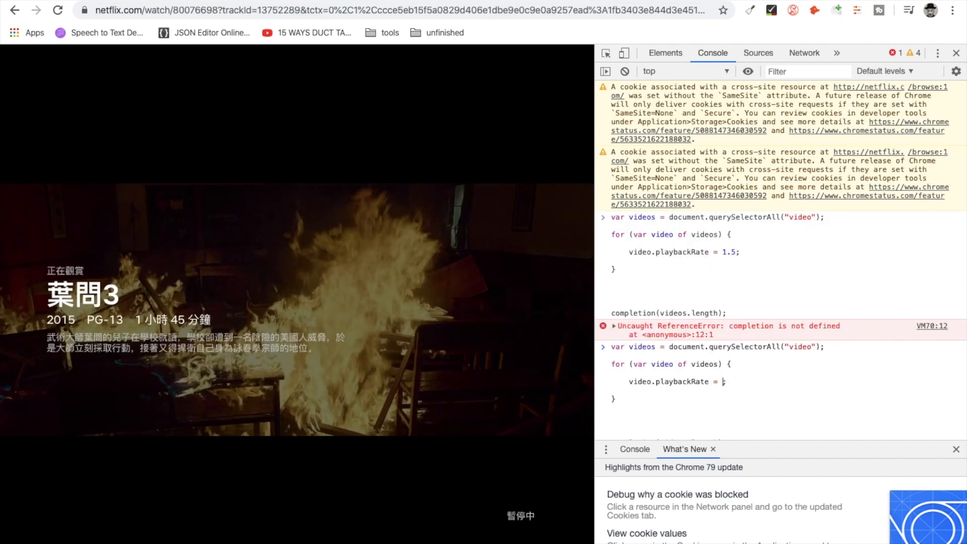
text(3)
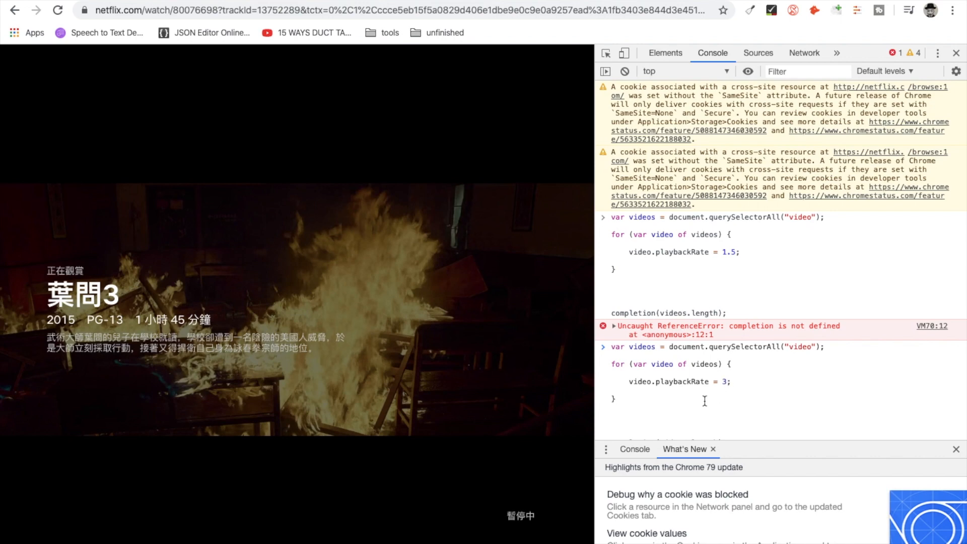
key(Enter)
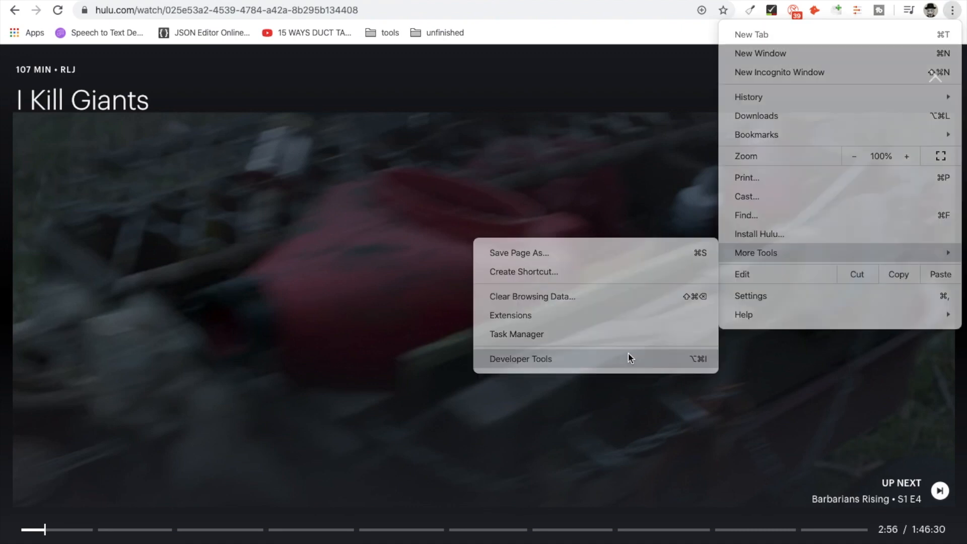
Step: Open the developer tools on the Hulu movie page
click(520, 358)
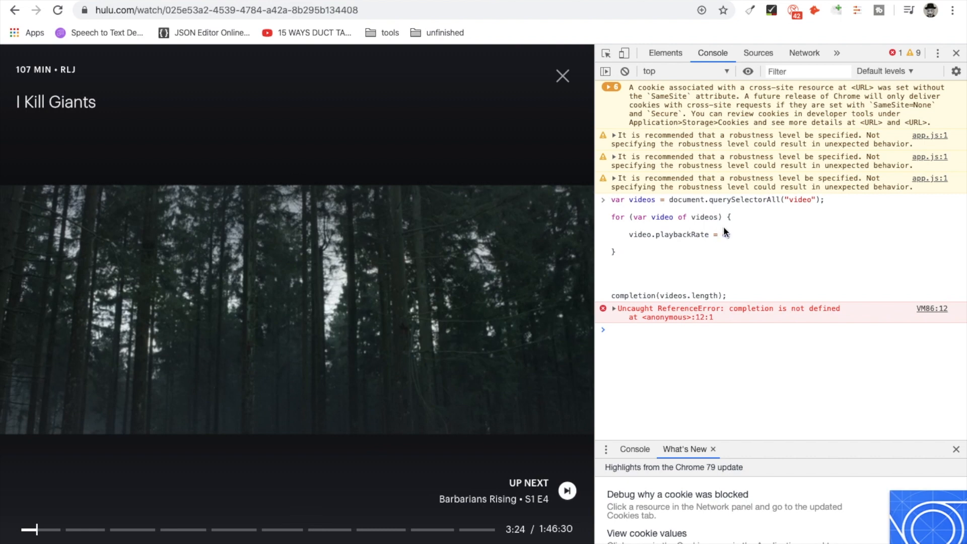
Step: Run the Hulu console script at rate 4, then again at 0.5
text(4)
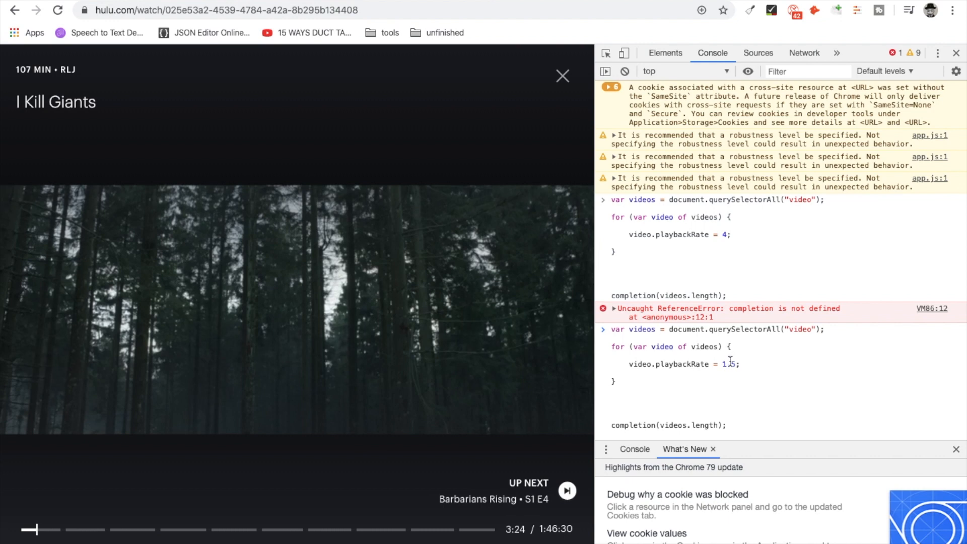
text(.5)
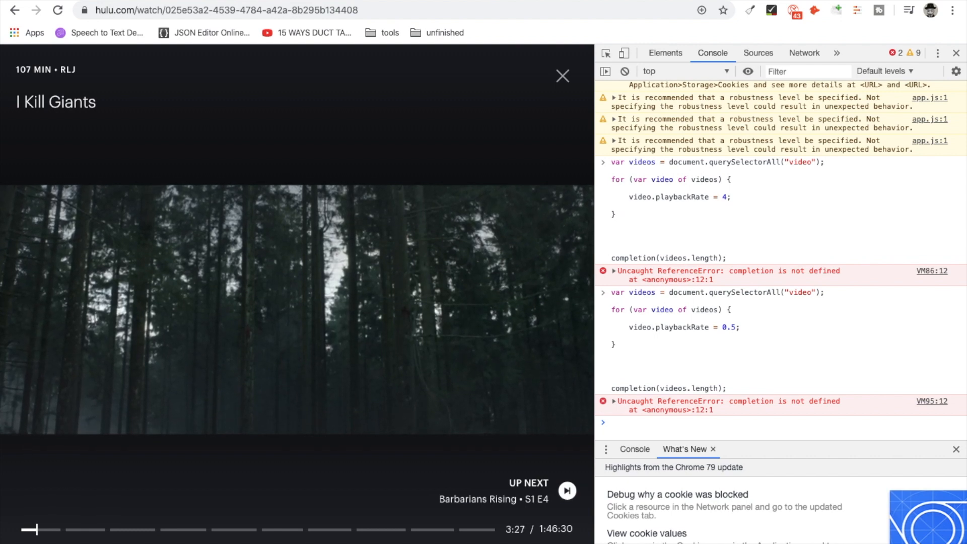
mouse_move(191, 351)
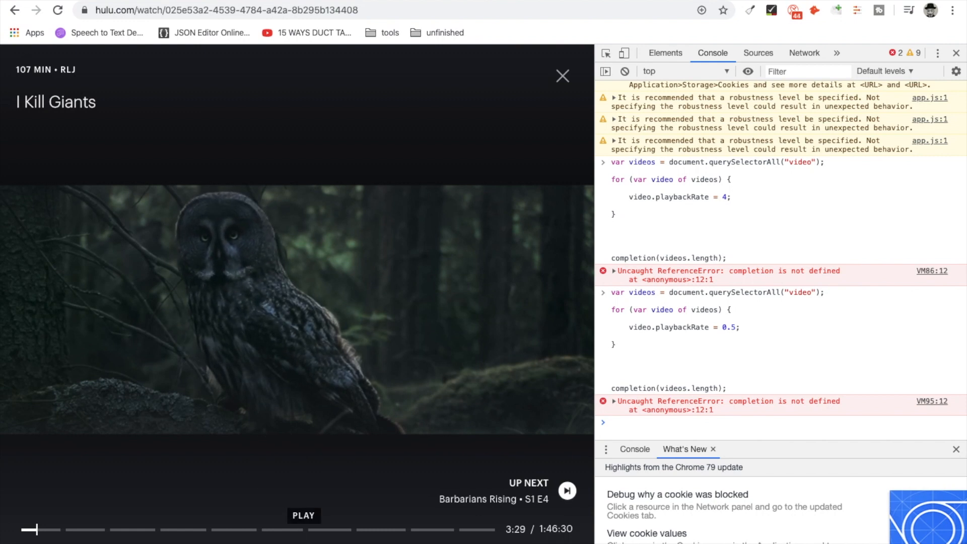
mouse_move(697, 217)
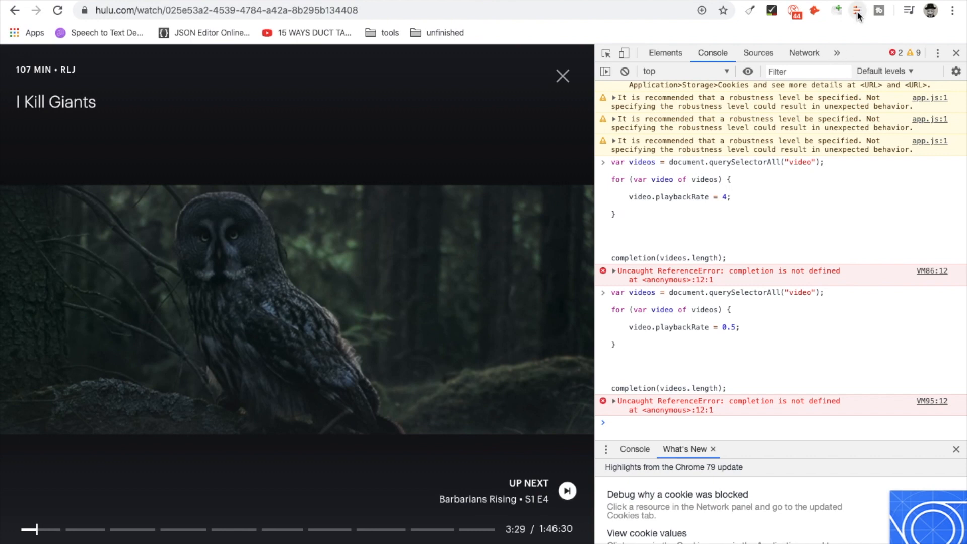
mouse_move(857, 10)
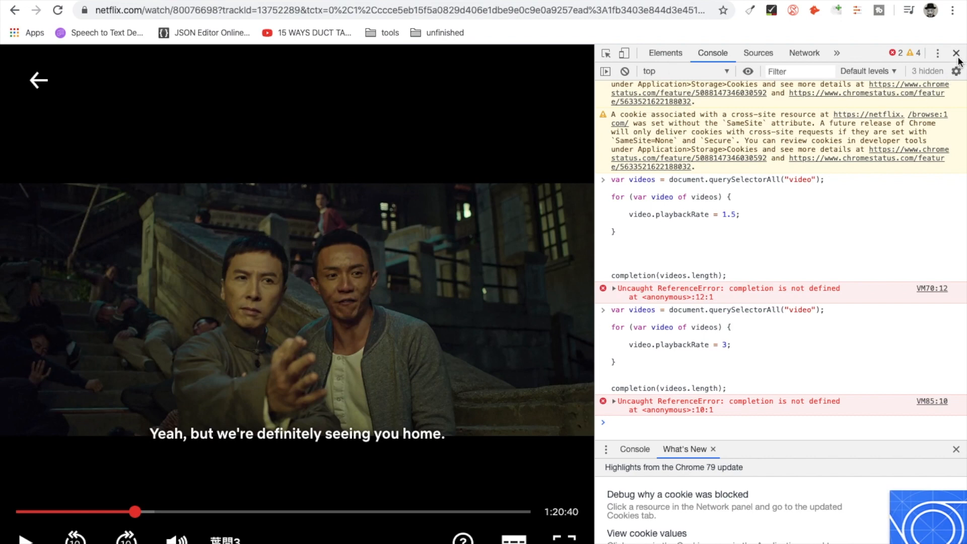
click(957, 53)
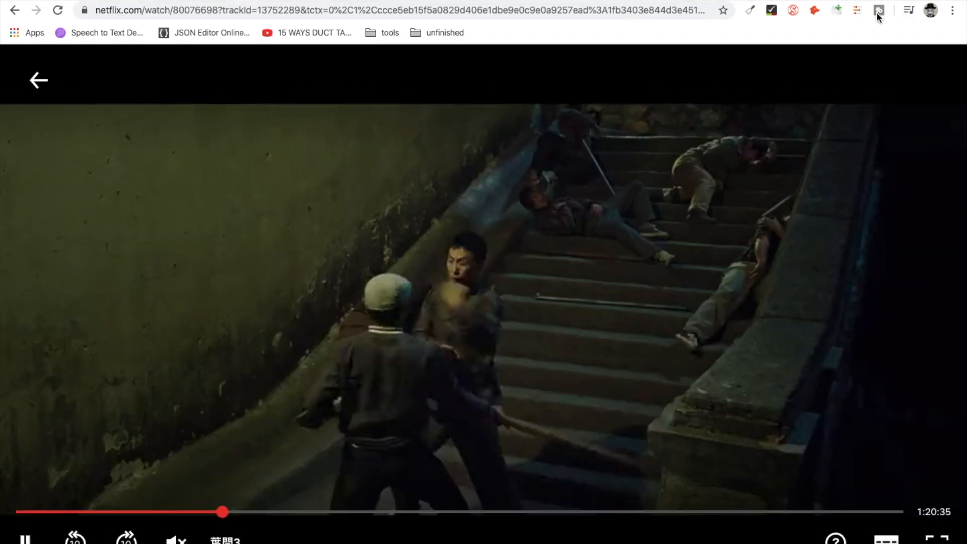
Step: Drag the speed extension's Rate slider through 1.94, 3, 0.24, finishing at 2.66
click(856, 10)
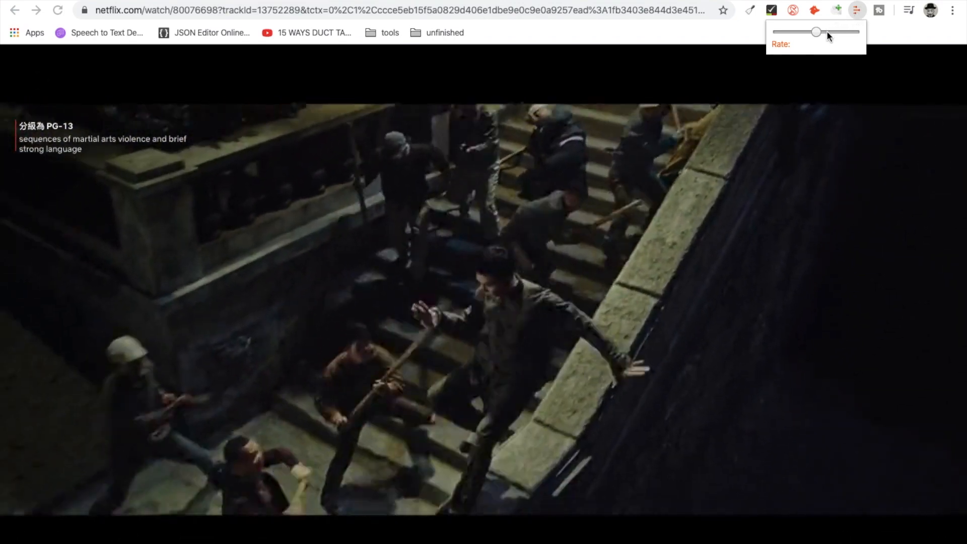
drag(817, 31, 828, 31)
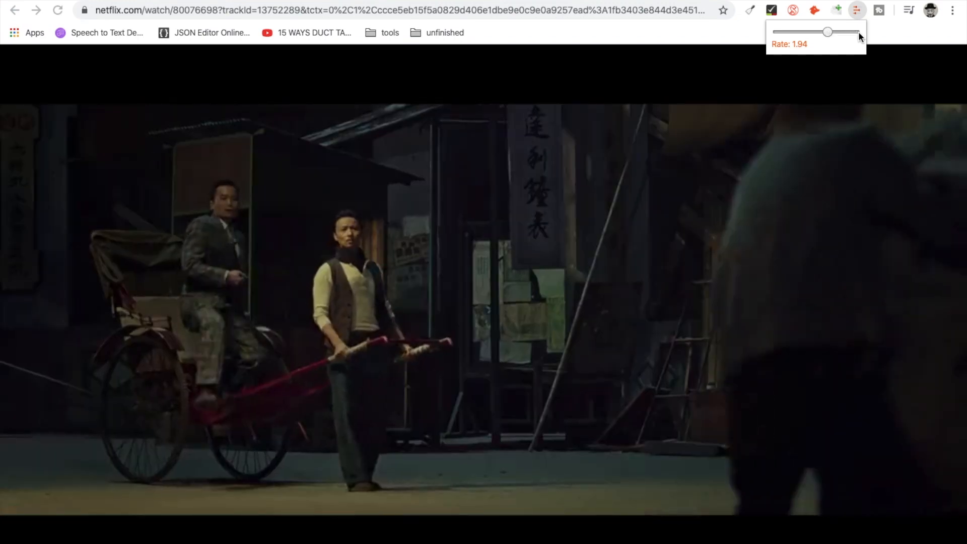
drag(827, 32, 857, 32)
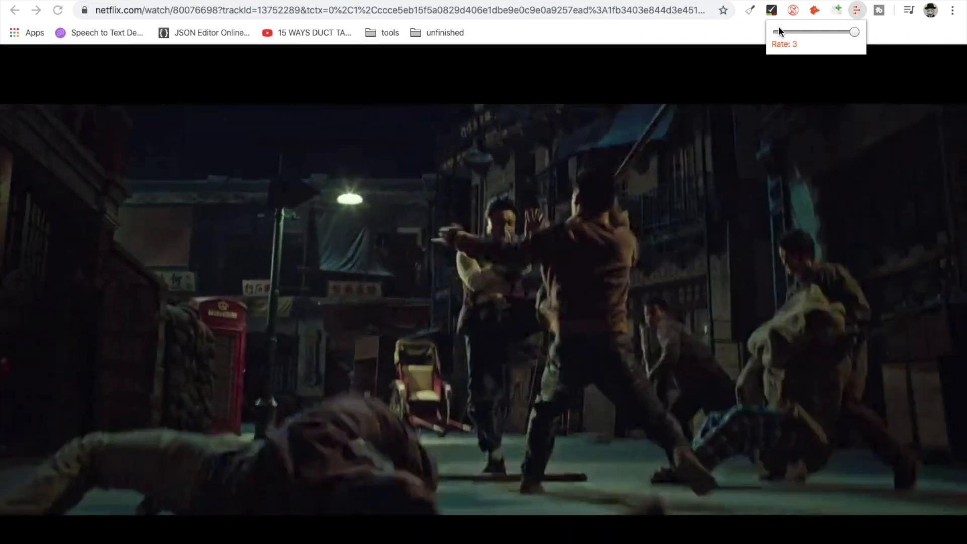
drag(854, 32, 785, 32)
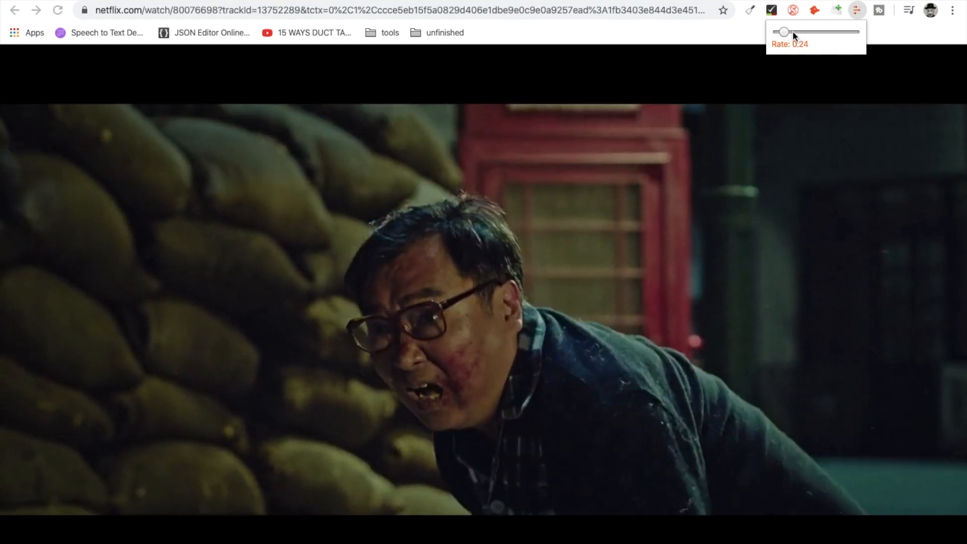
drag(784, 31, 847, 31)
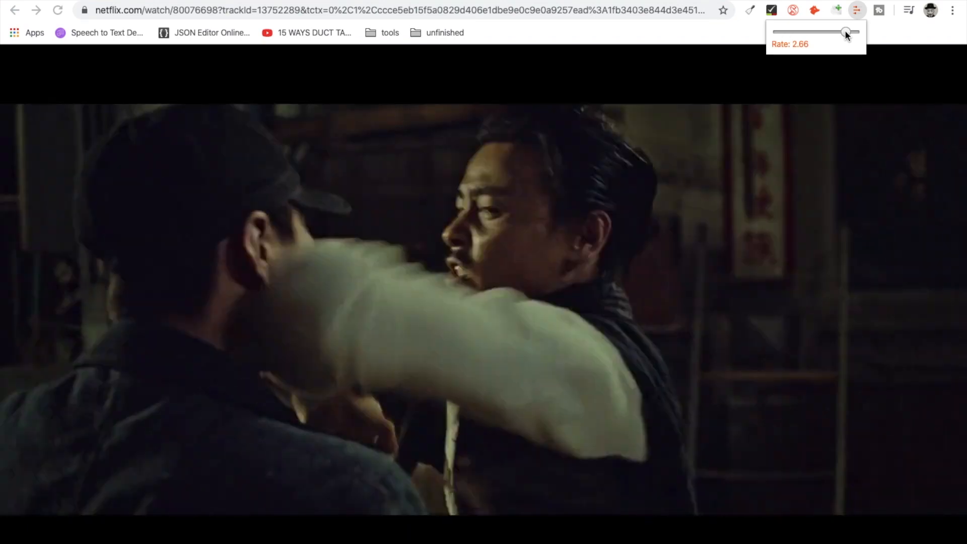
mouse_move(120, 506)
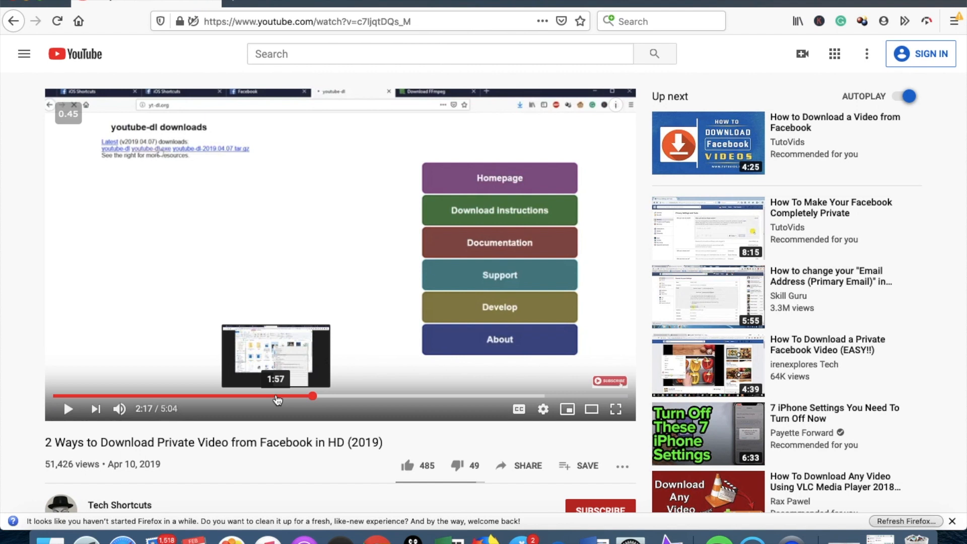
mouse_move(362, 388)
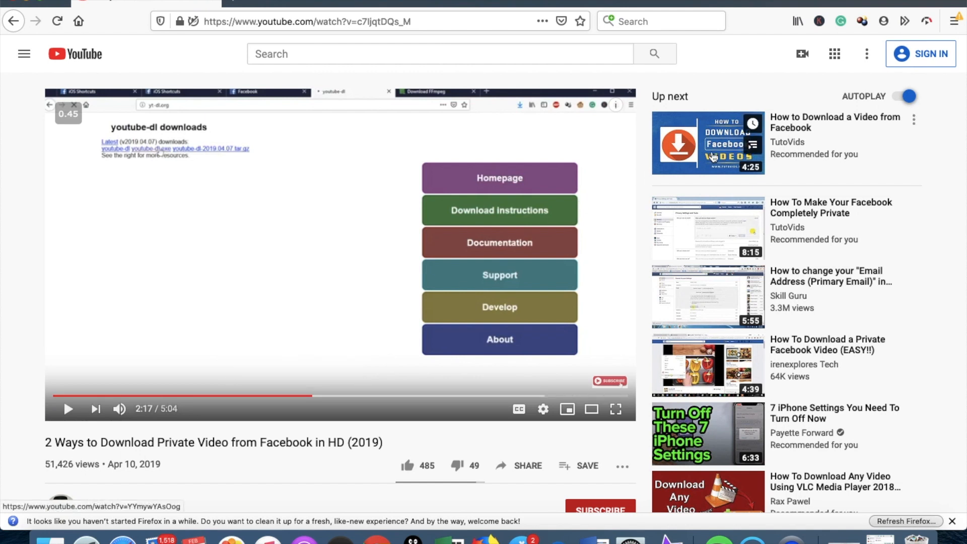
Step: Check the Video Speed Control's 0.45 rate, then resume the YouTube tutorial
click(926, 21)
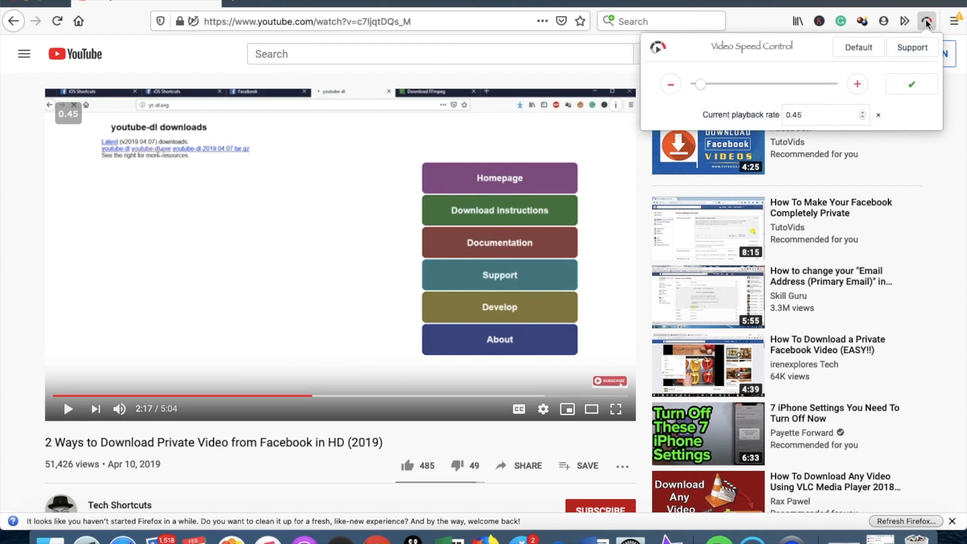
mouse_move(753, 63)
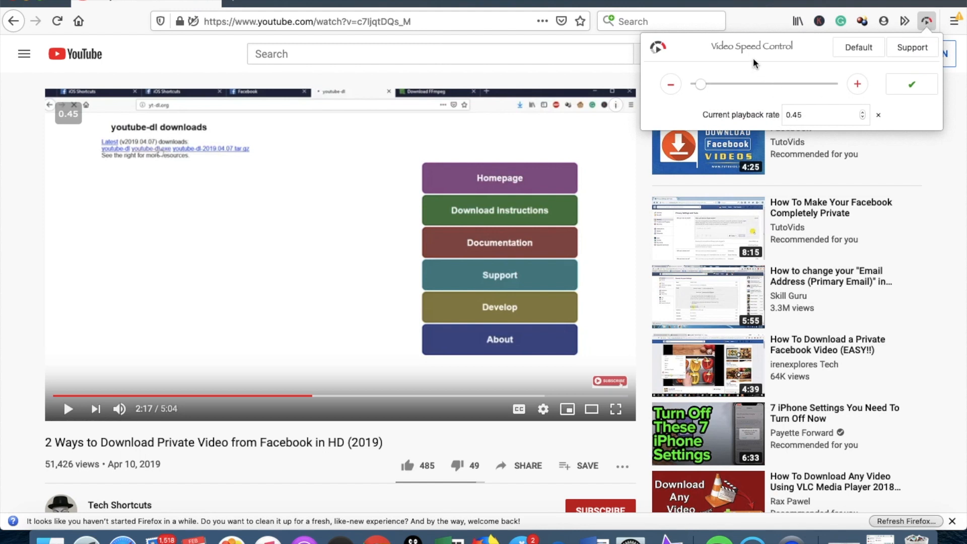
mouse_move(744, 114)
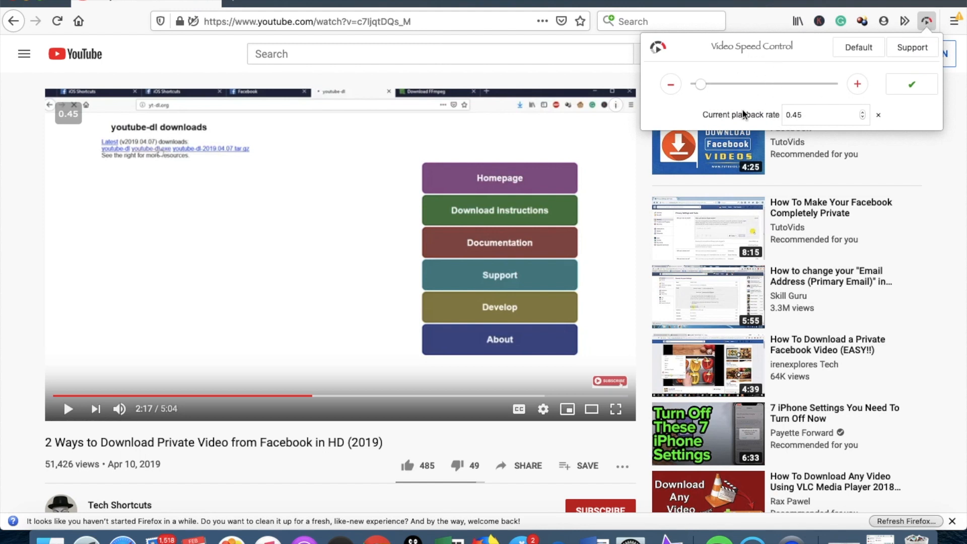
mouse_move(733, 95)
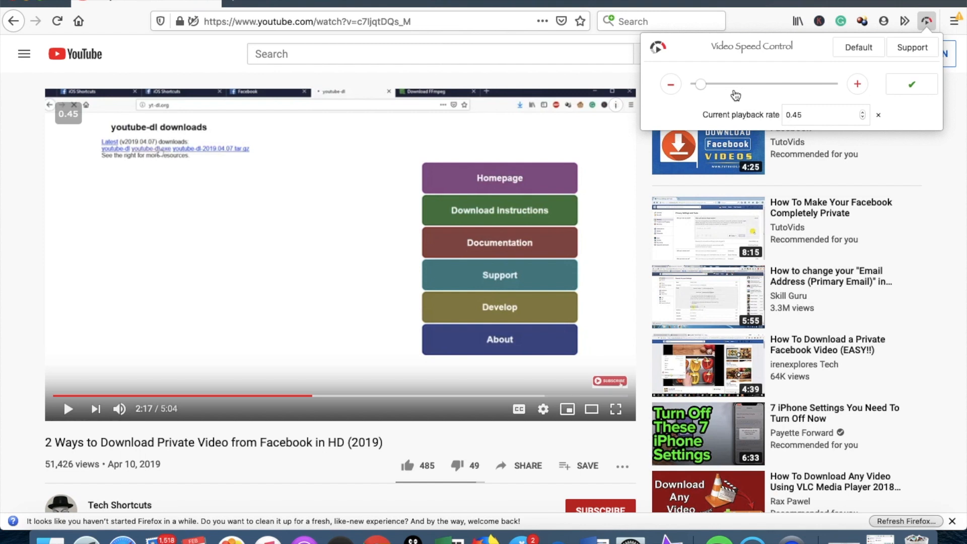
mouse_move(378, 316)
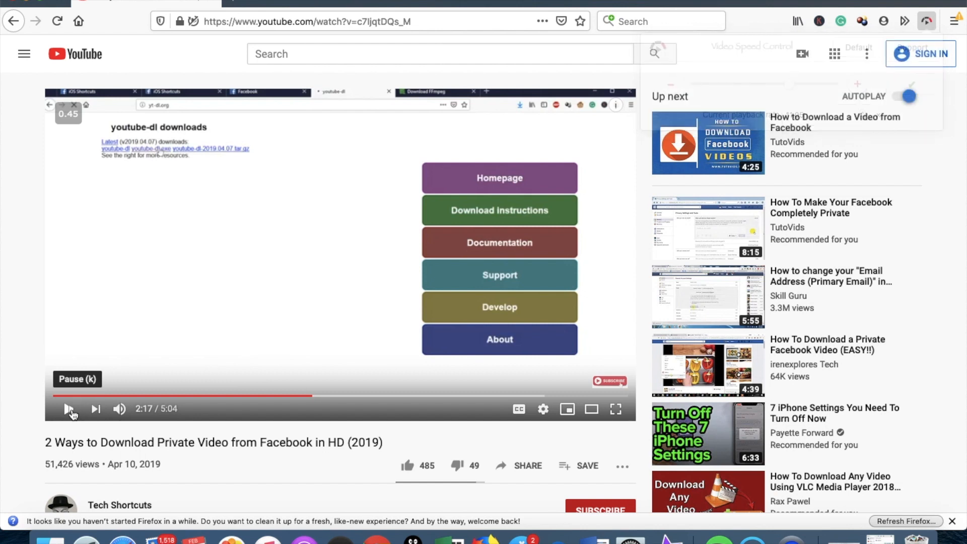
click(69, 408)
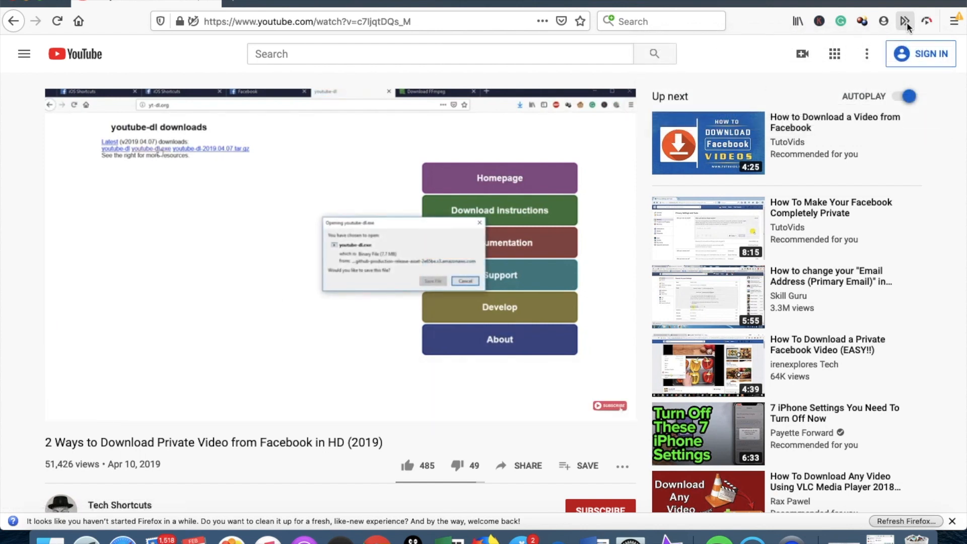
Step: Apply an 11.05 rate in Video Speed Control and recheck it after the video ends
click(926, 21)
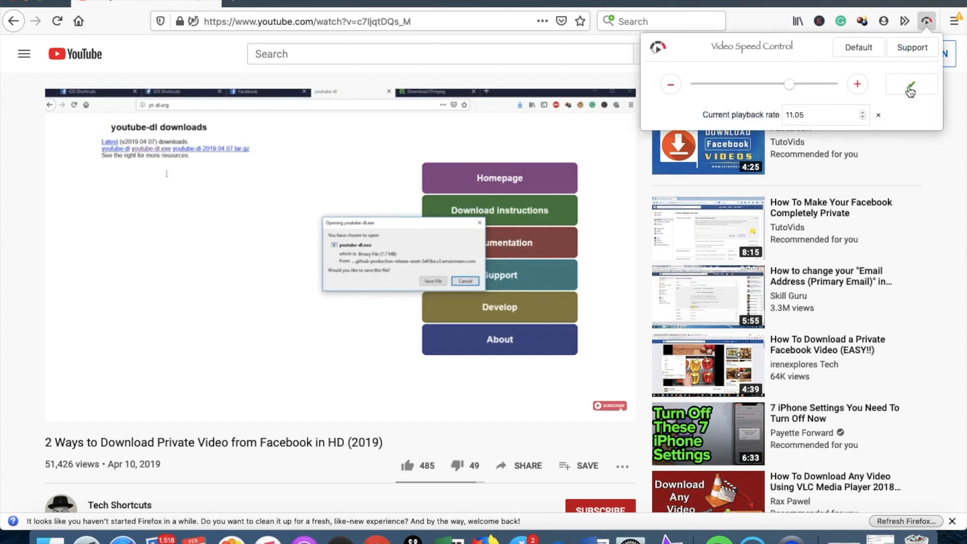
click(464, 280)
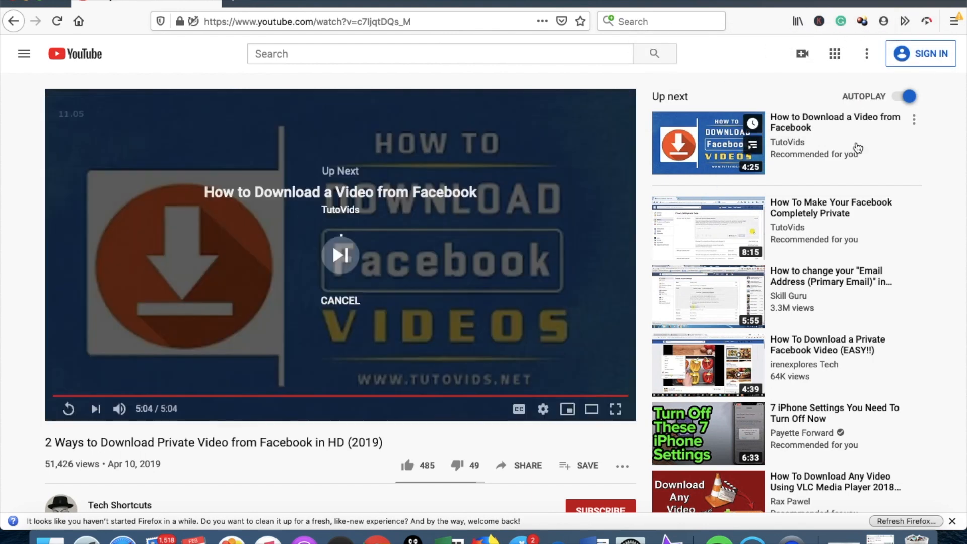
click(926, 21)
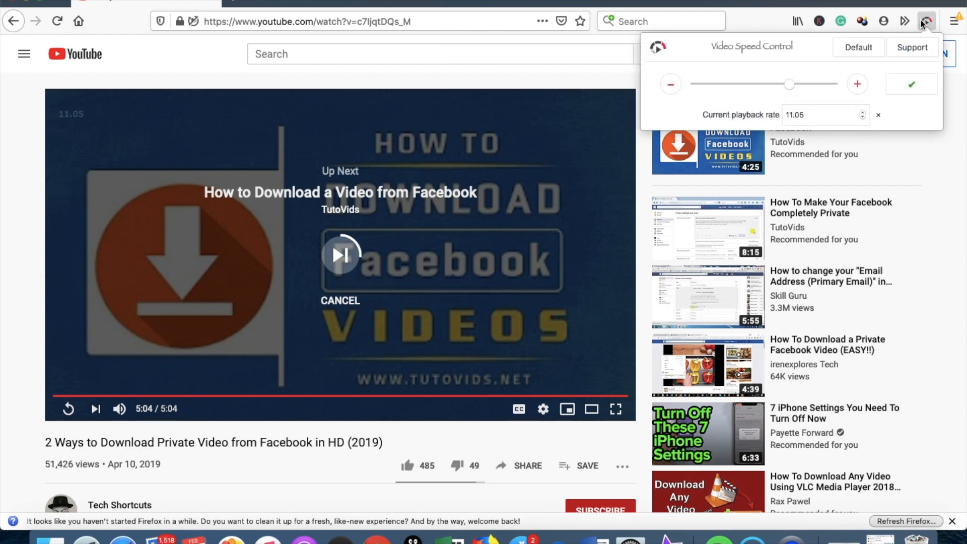
mouse_move(837, 90)
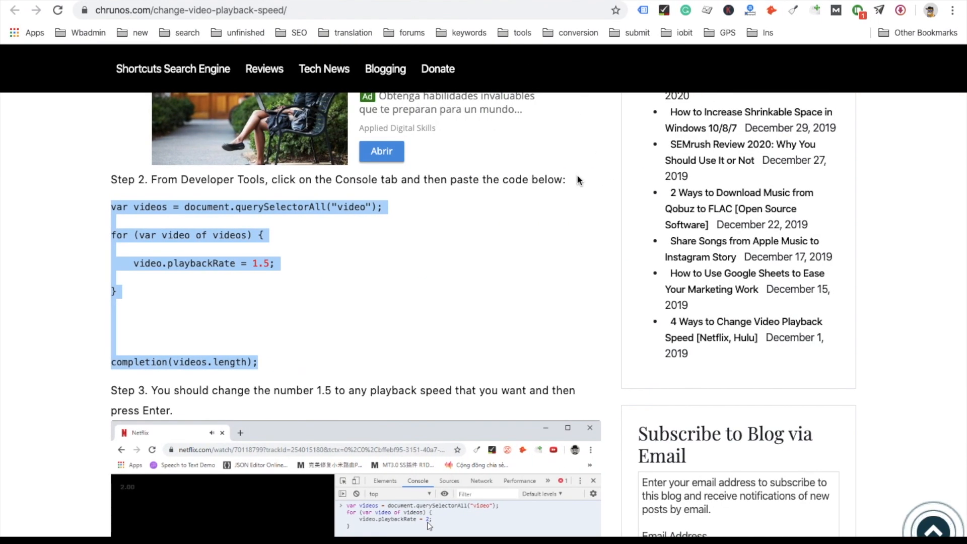
mouse_move(493, 259)
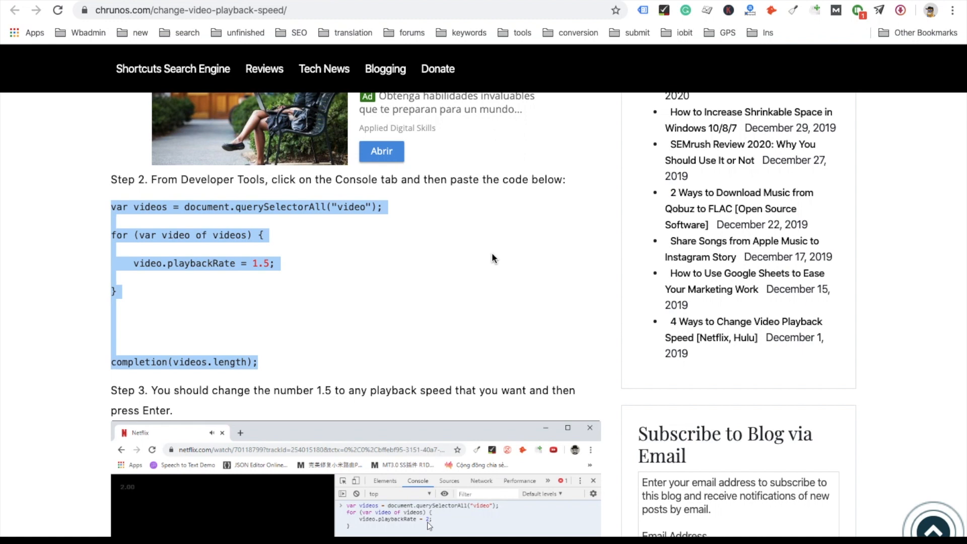